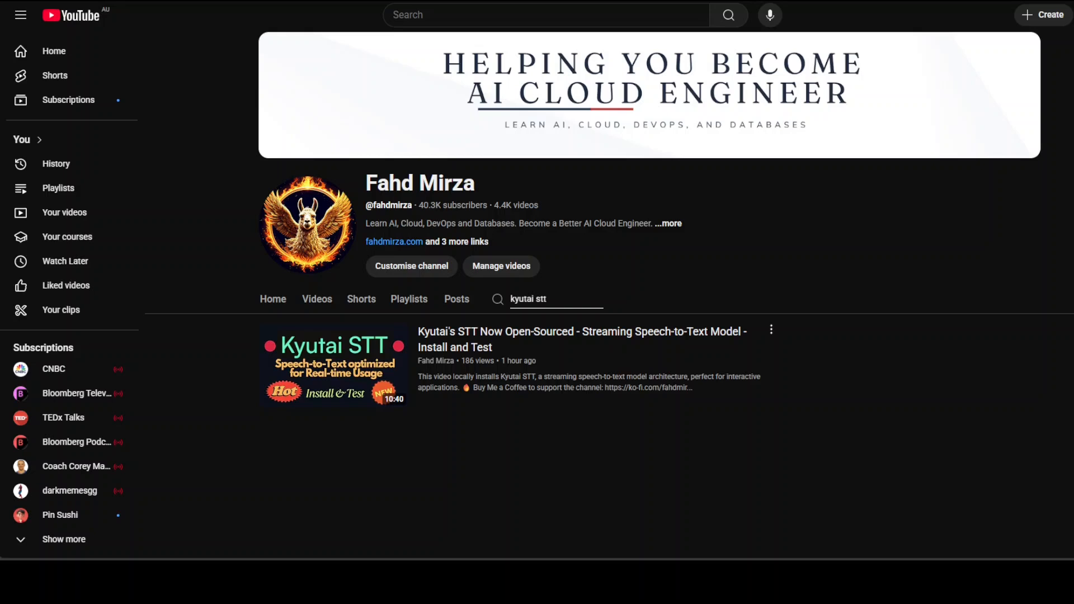
{"action": "mouse_move", "coordinate": [889, 370]}
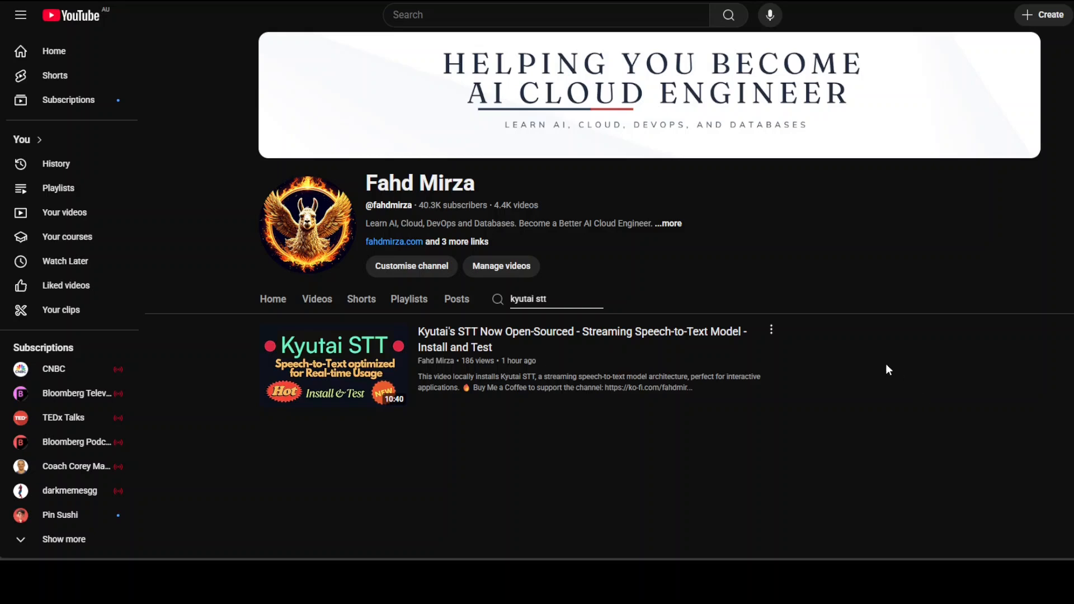
{"action": "mouse_move", "coordinate": [880, 371]}
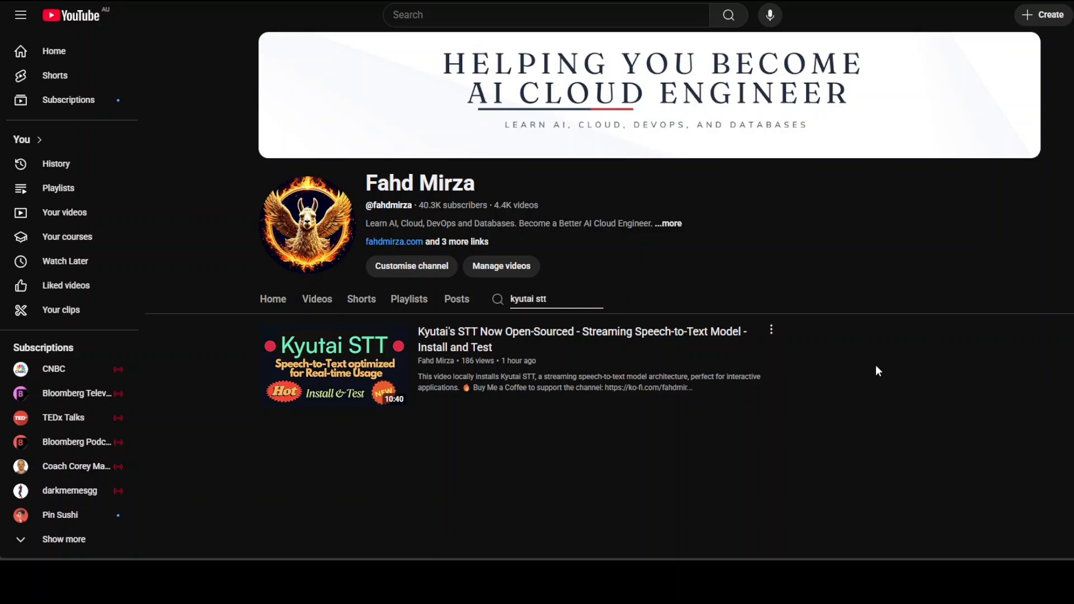
{"action": "mouse_move", "coordinate": [867, 370]}
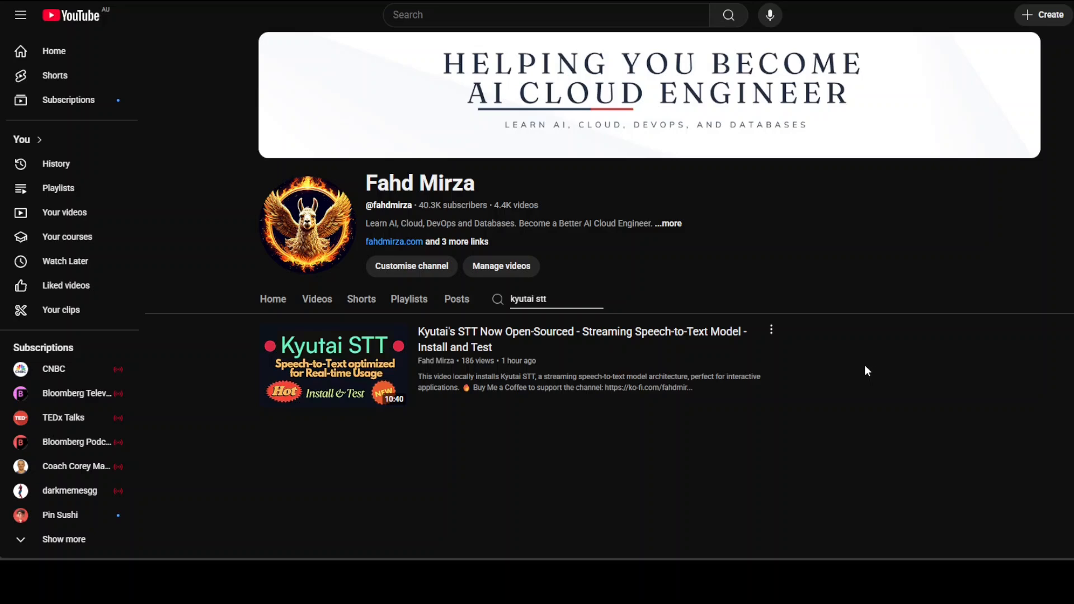
{"action": "mouse_move", "coordinate": [683, 226]}
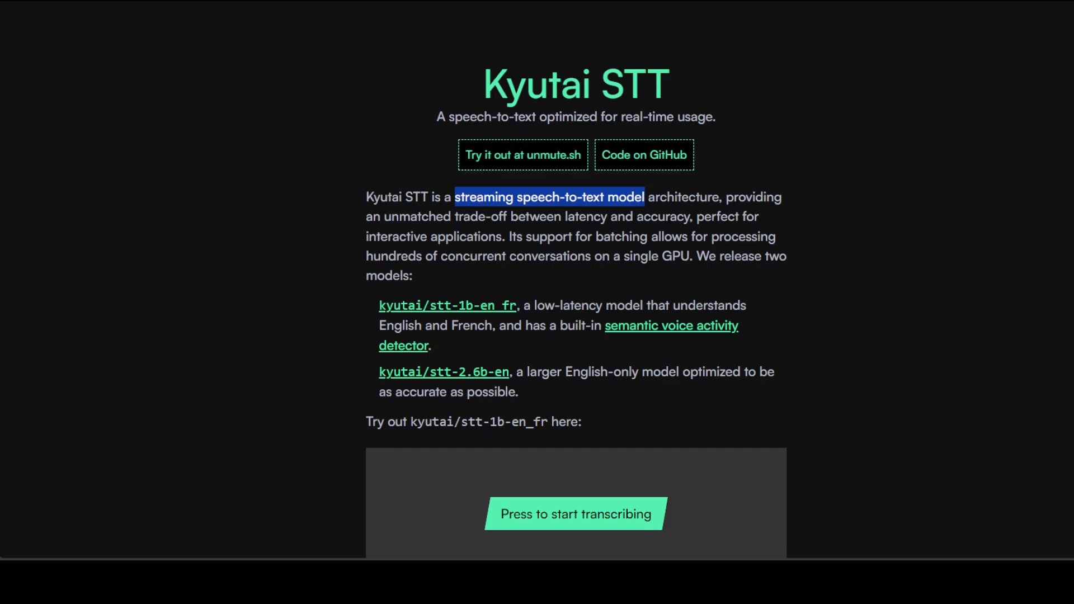
{"action": "mouse_move", "coordinate": [291, 94]}
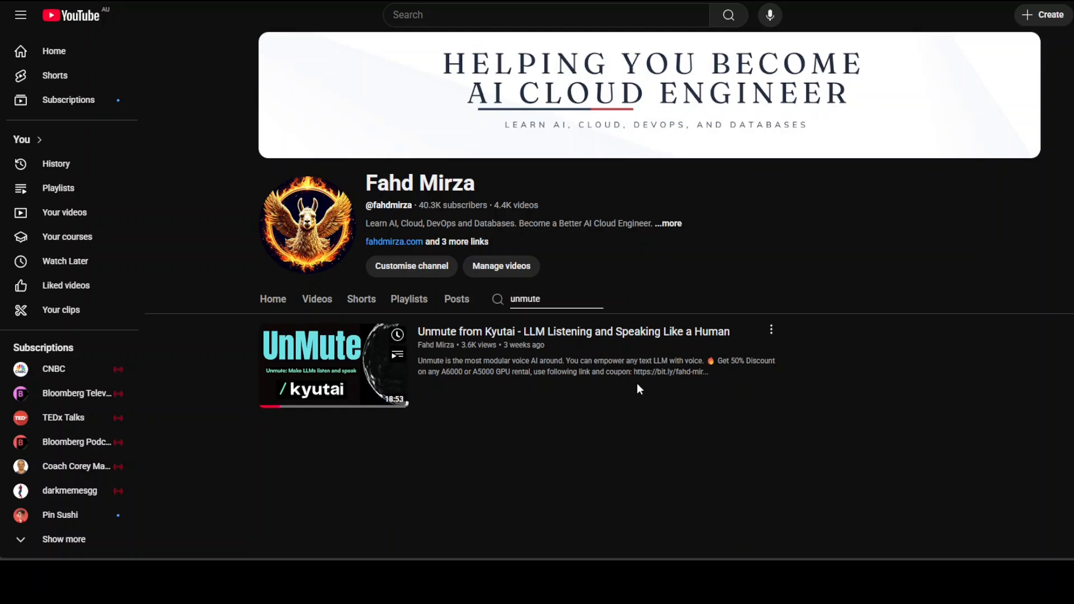
{"action": "mouse_move", "coordinate": [636, 388]}
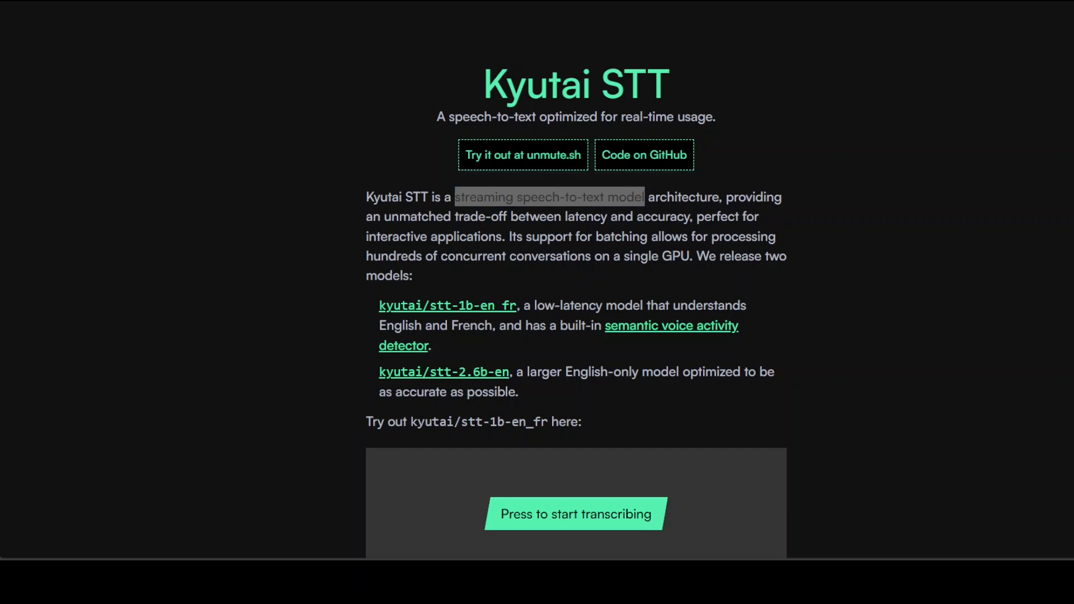
{"action": "mouse_move", "coordinate": [402, 39]}
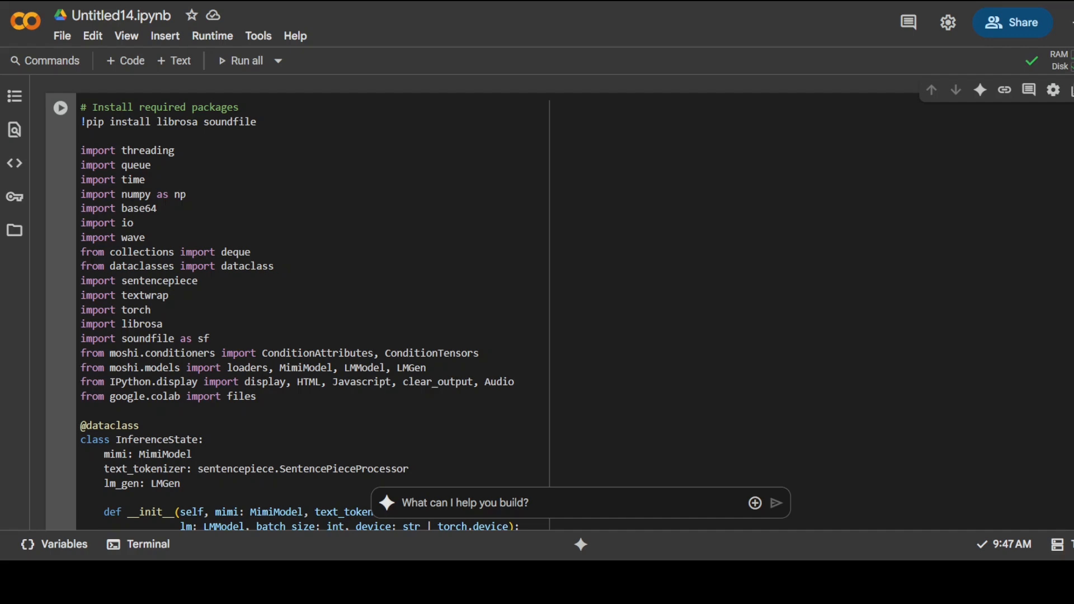
{"action": "mouse_move", "coordinate": [811, 132]}
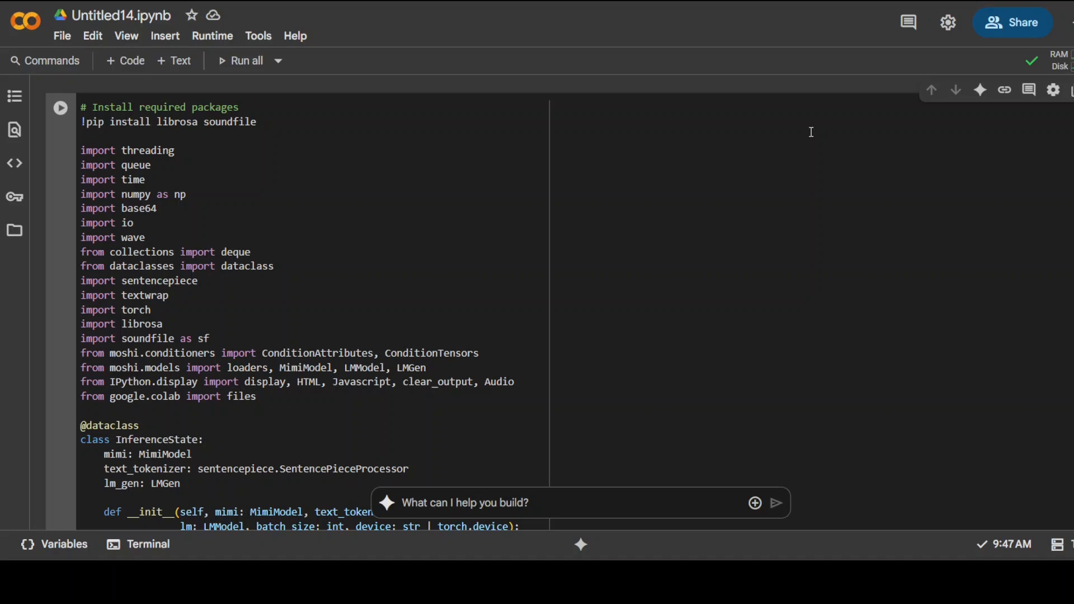
{"action": "mouse_move", "coordinate": [756, 154]}
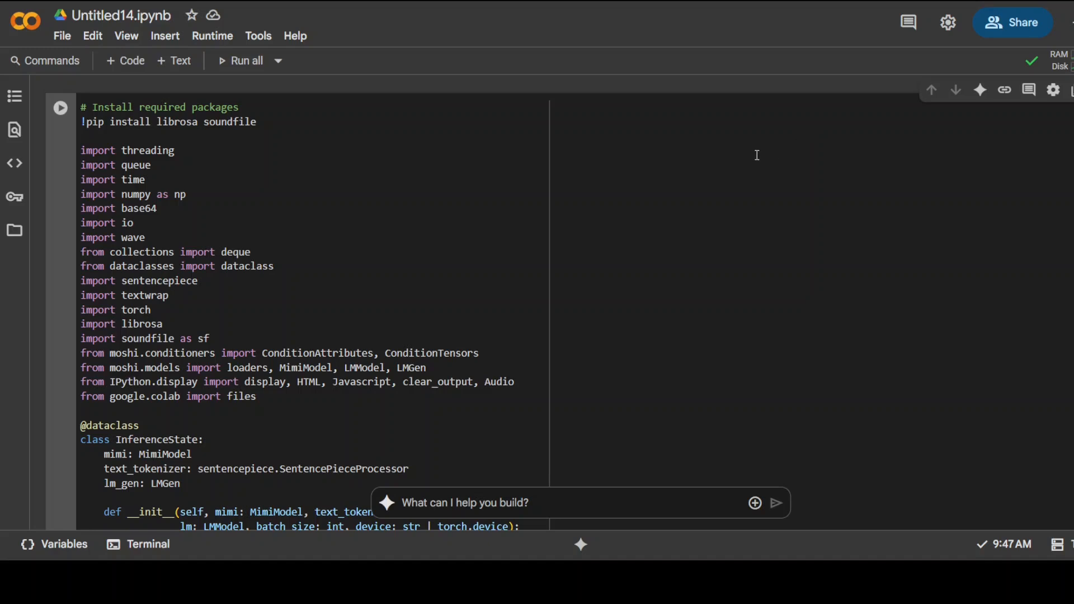
{"action": "mouse_move", "coordinate": [743, 158]}
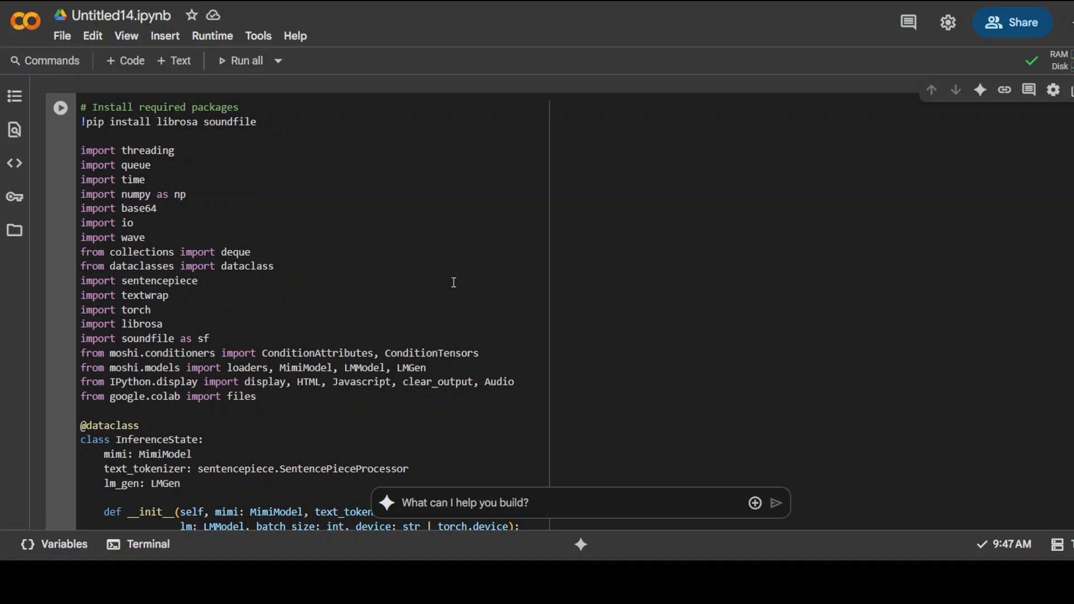
{"action": "mouse_move", "coordinate": [423, 275]}
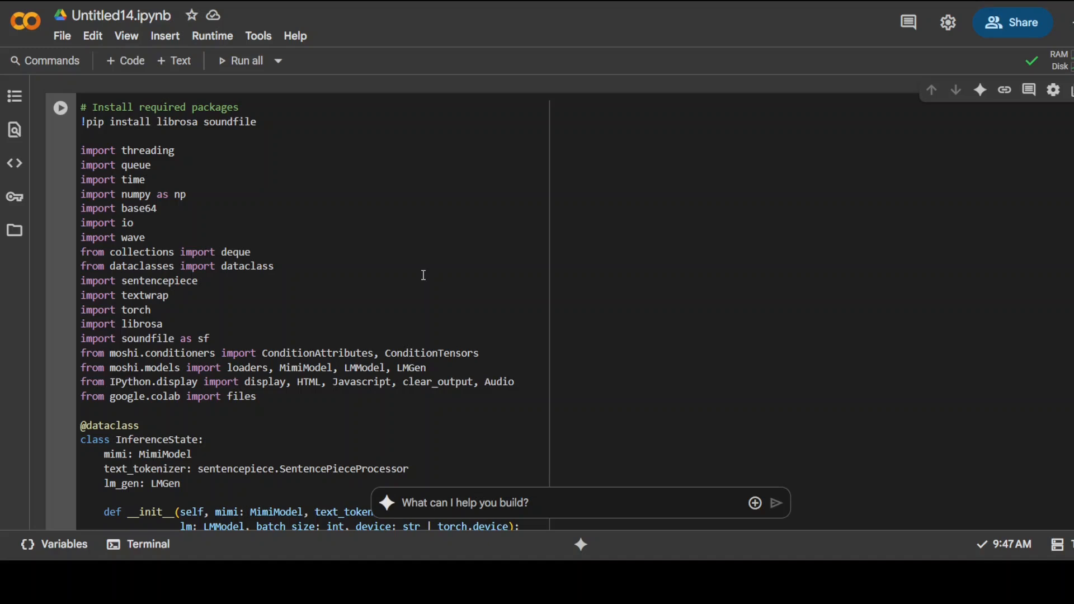
{"action": "left_click", "coordinate": [212, 36]}
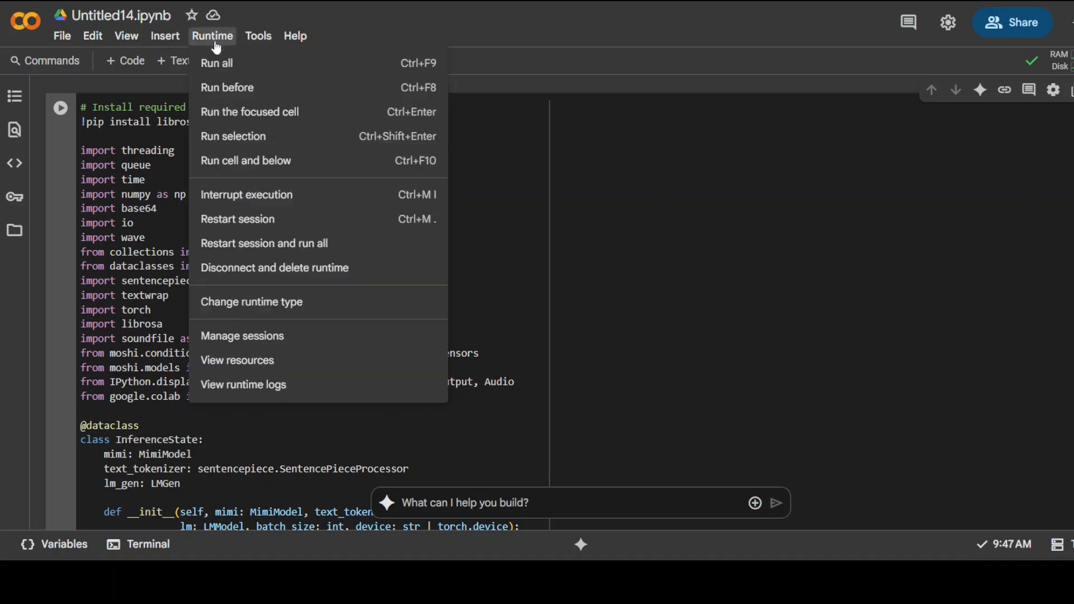
{"action": "left_click", "coordinate": [252, 301]}
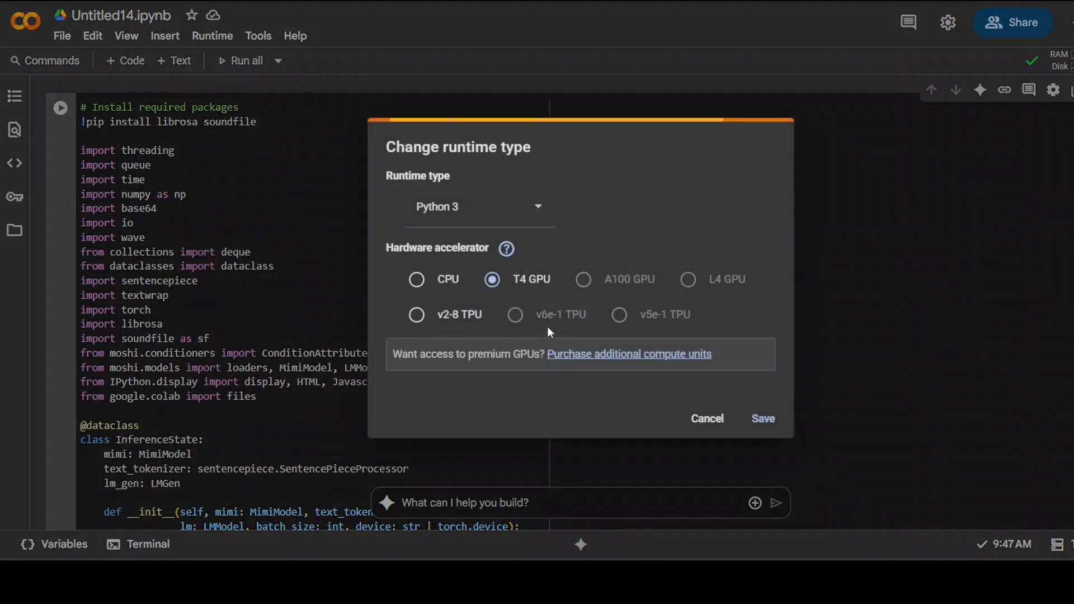
{"action": "mouse_move", "coordinate": [707, 419]}
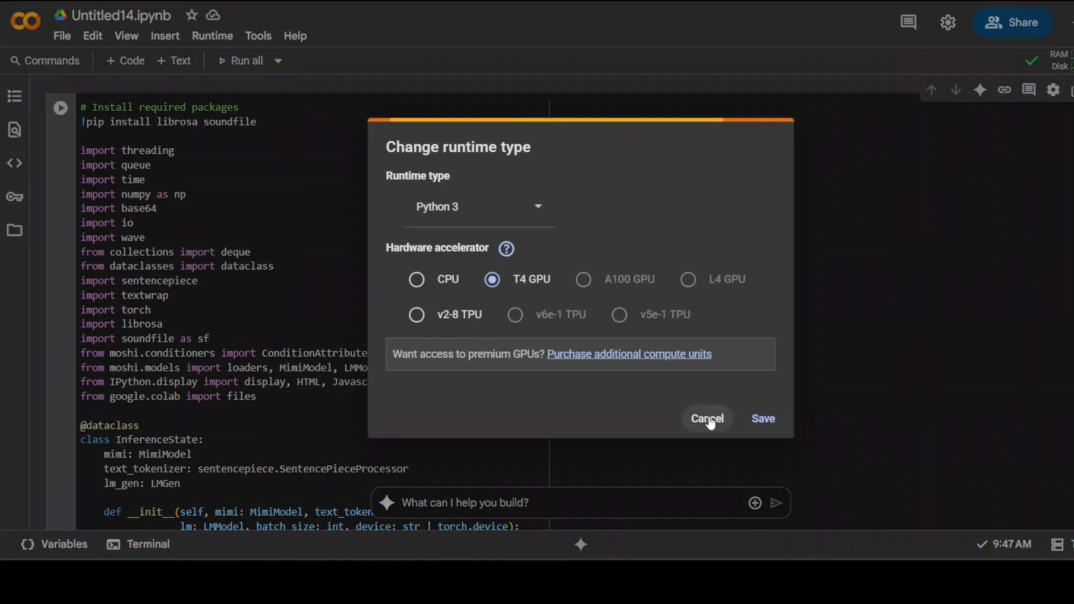
{"action": "left_click", "coordinate": [707, 419]}
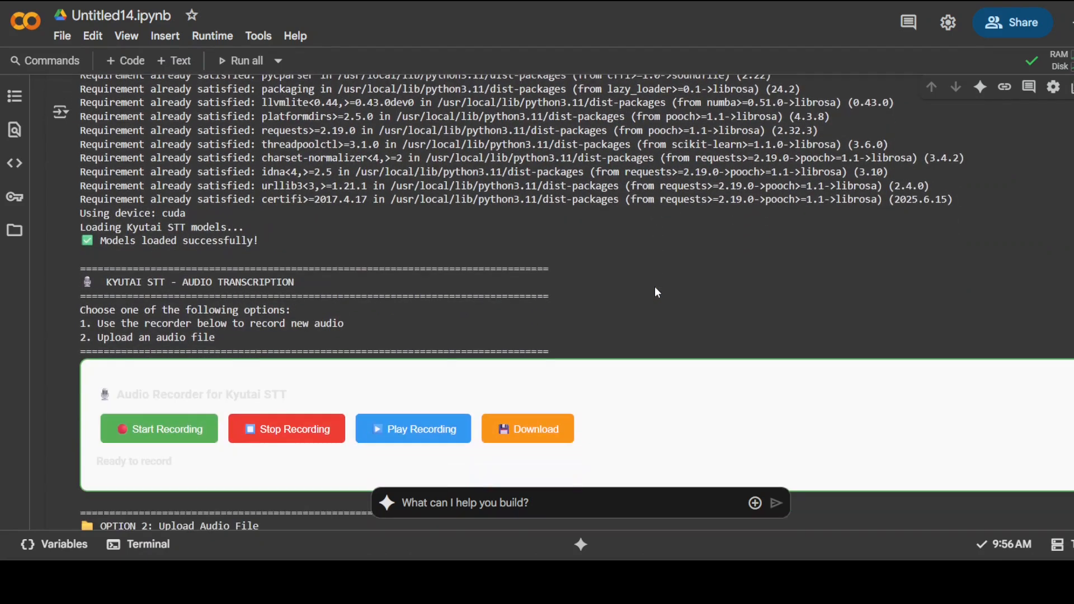
Record a voice clip with the recorder widget and send it to Kyutai STT for transcription.
{"action": "scroll", "scroll_direction": "down", "scroll_amount": 3}
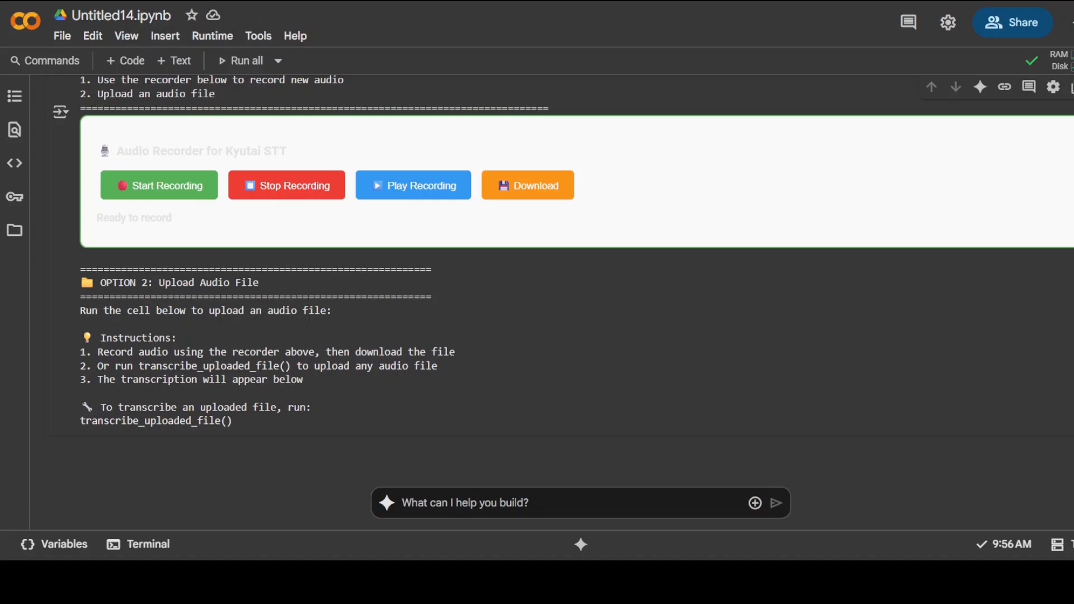
{"action": "left_click", "coordinate": [158, 184]}
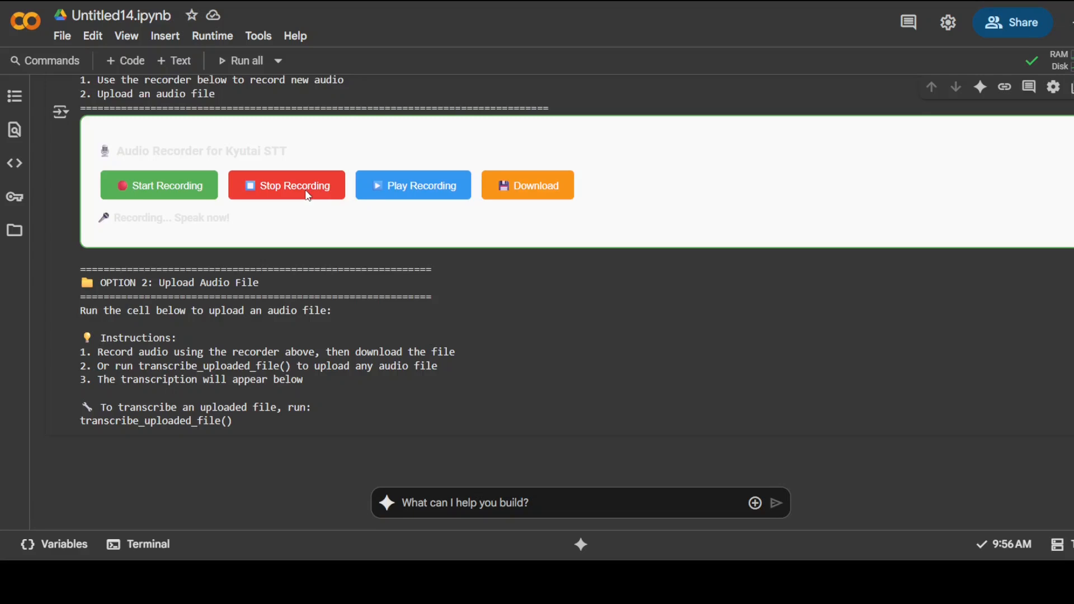
{"action": "left_click", "coordinate": [286, 185]}
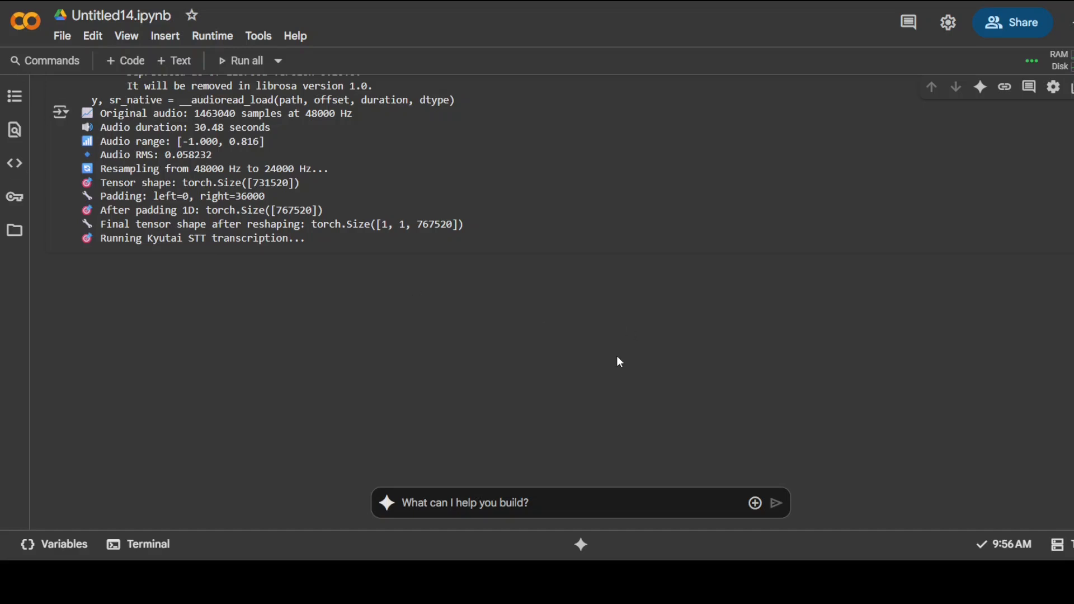
Highlight the printed transcript beginning 'Hello, this is the testing of this'.
{"action": "scroll", "scroll_direction": "down", "scroll_amount": 3}
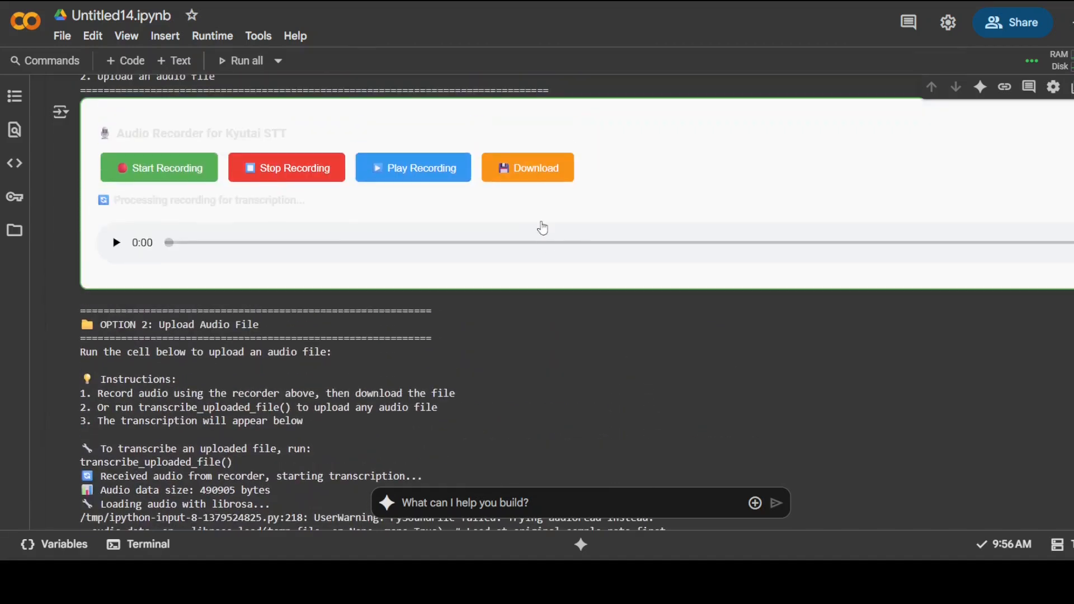
{"action": "mouse_move", "coordinate": [548, 328]}
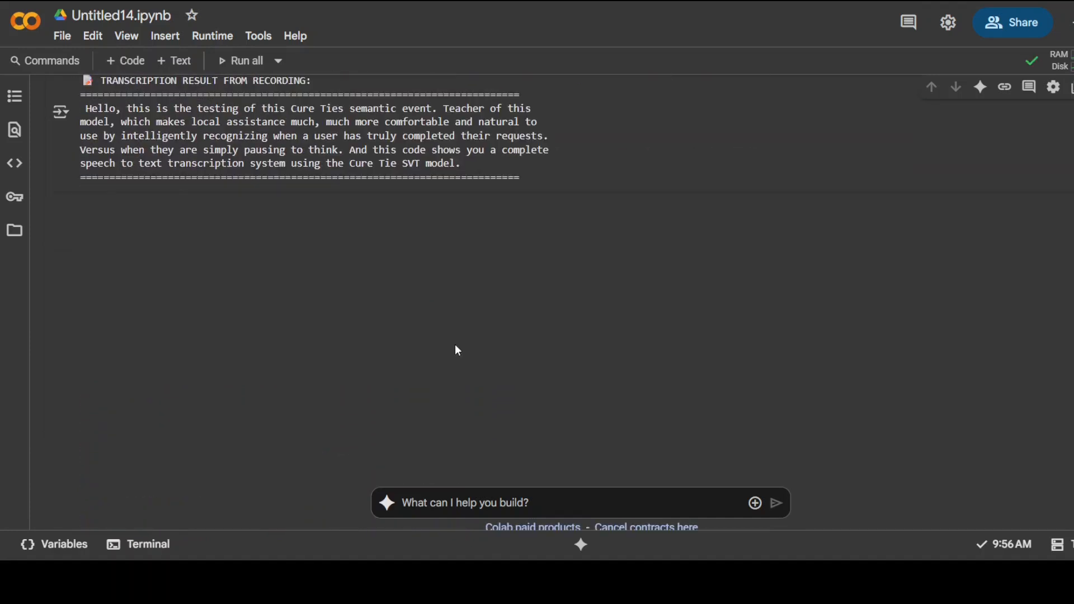
{"action": "left_click_drag", "start_coordinate": [87, 108], "coordinate": [258, 109]}
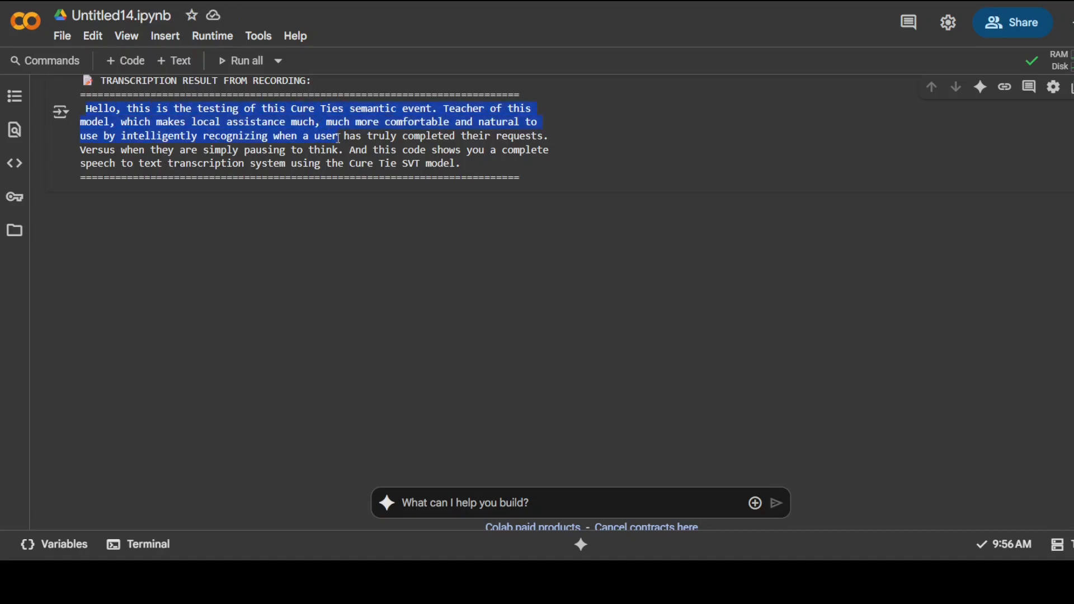
{"action": "left_click_drag", "start_coordinate": [340, 136], "coordinate": [361, 148]}
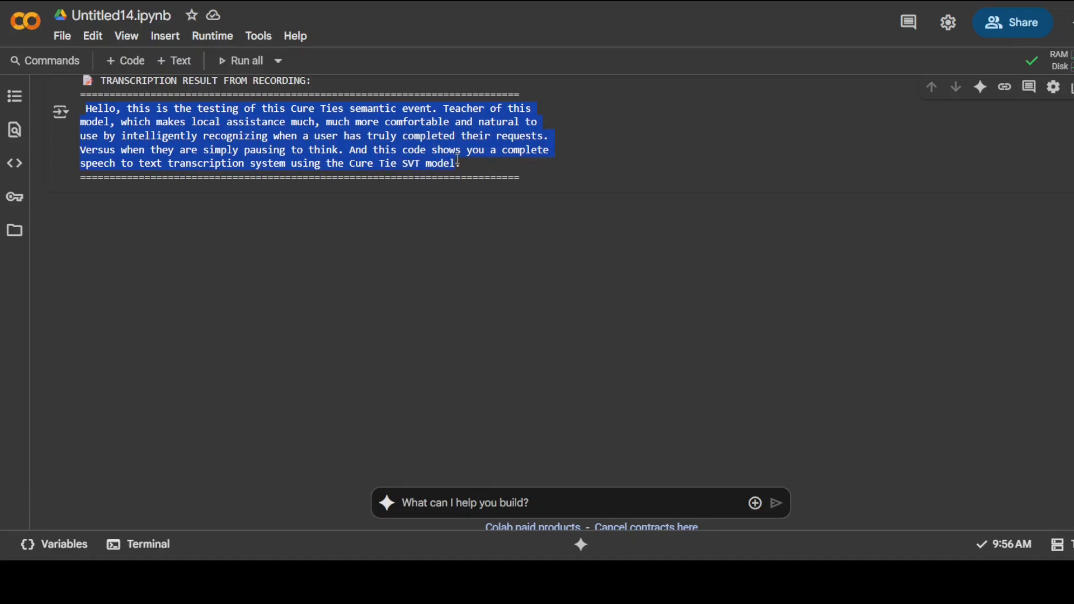
{"action": "left_click", "coordinate": [377, 150]}
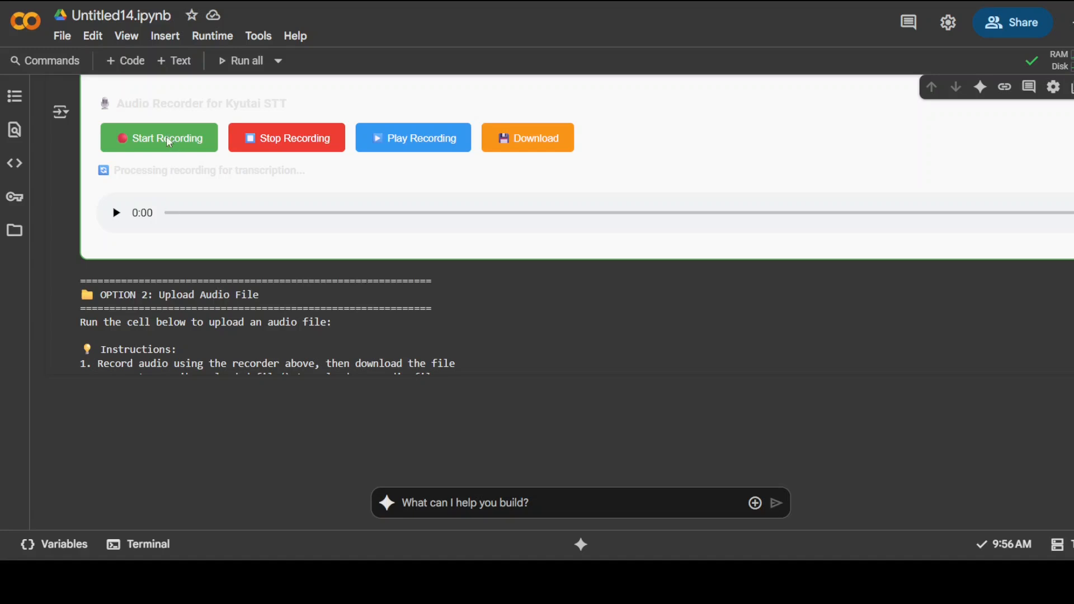
Record the 'True happiness is found when we spend time' passage and send it for transcription.
{"action": "left_click", "coordinate": [159, 137]}
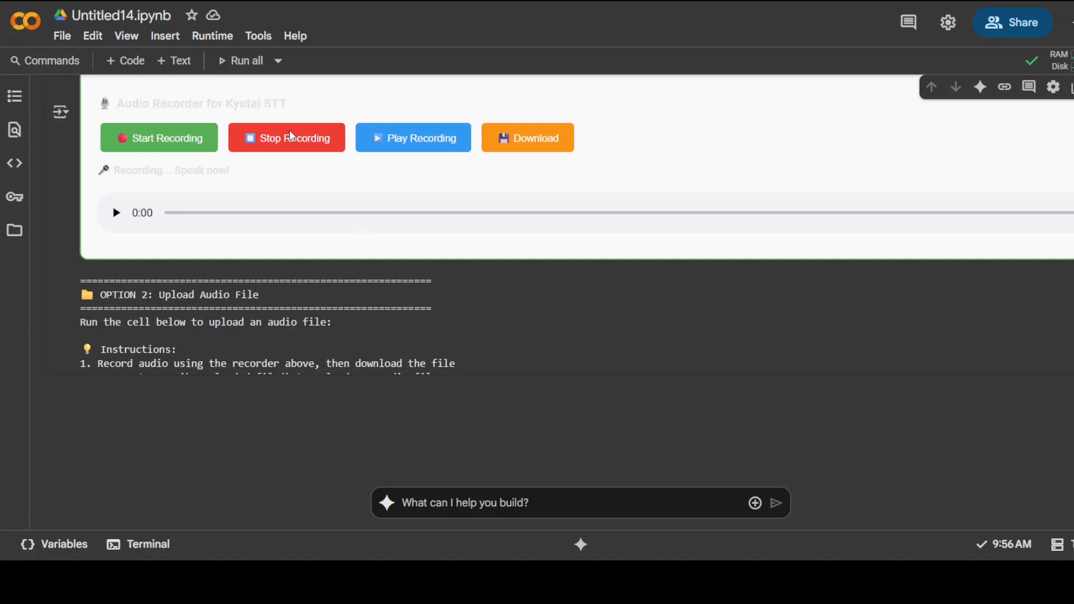
{"action": "left_click", "coordinate": [287, 138]}
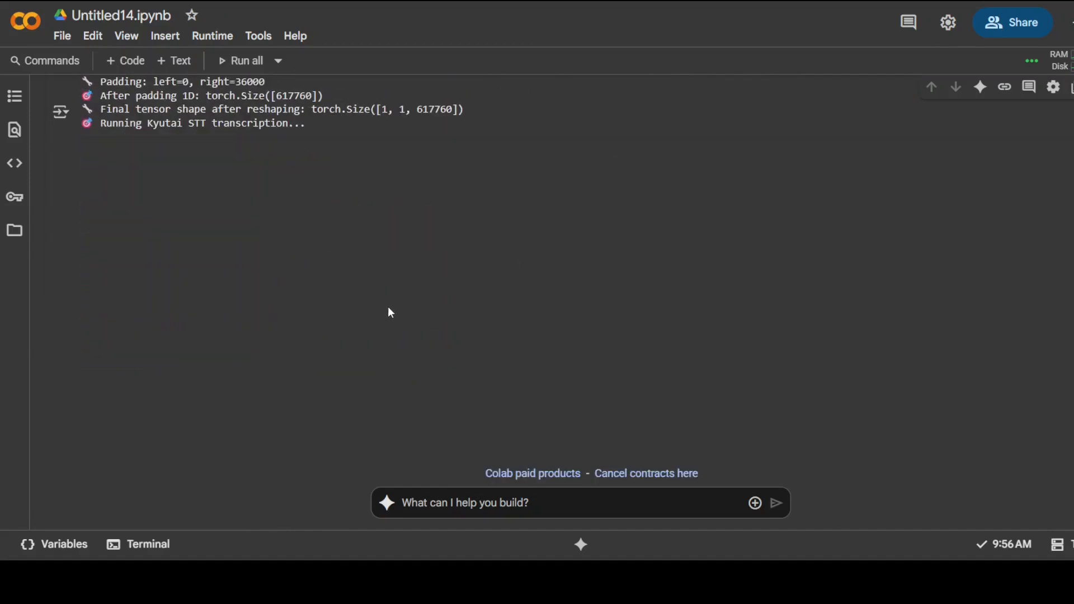
{"action": "mouse_move", "coordinate": [335, 153]}
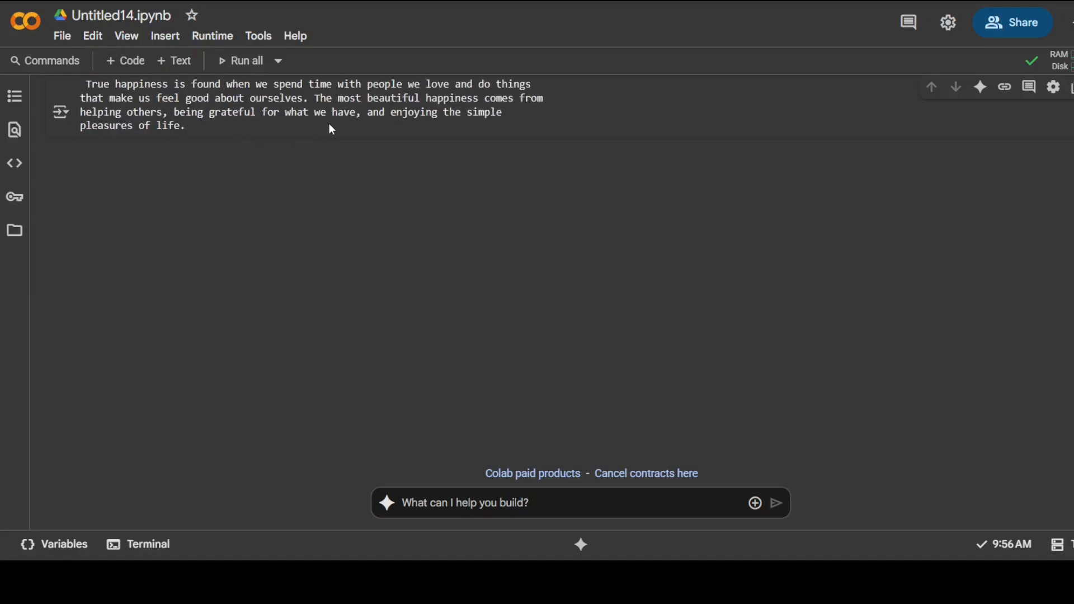
{"action": "mouse_move", "coordinate": [310, 130]}
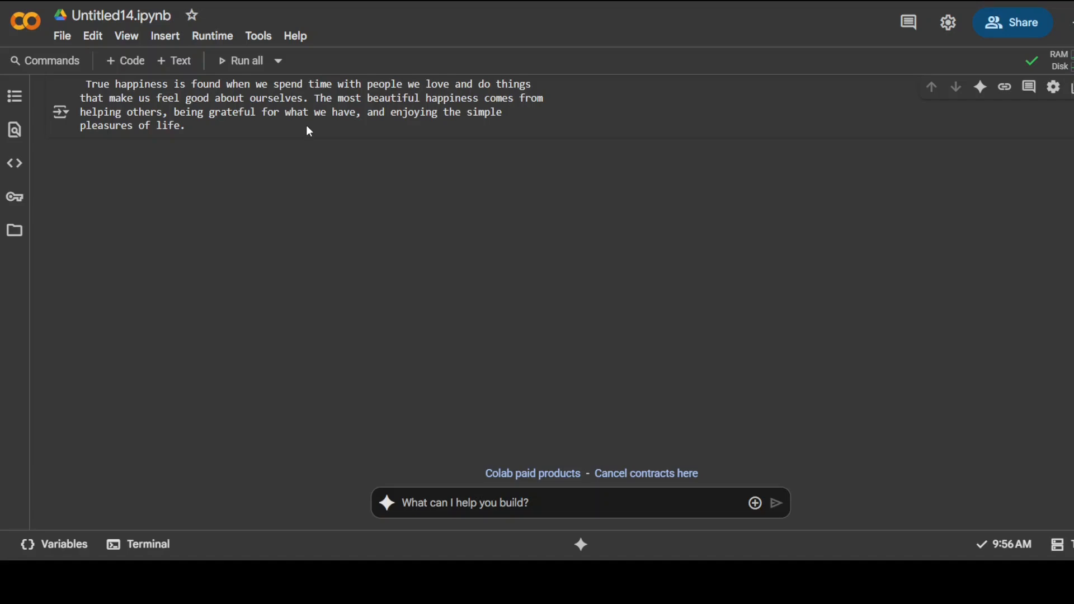
{"action": "mouse_move", "coordinate": [305, 133]}
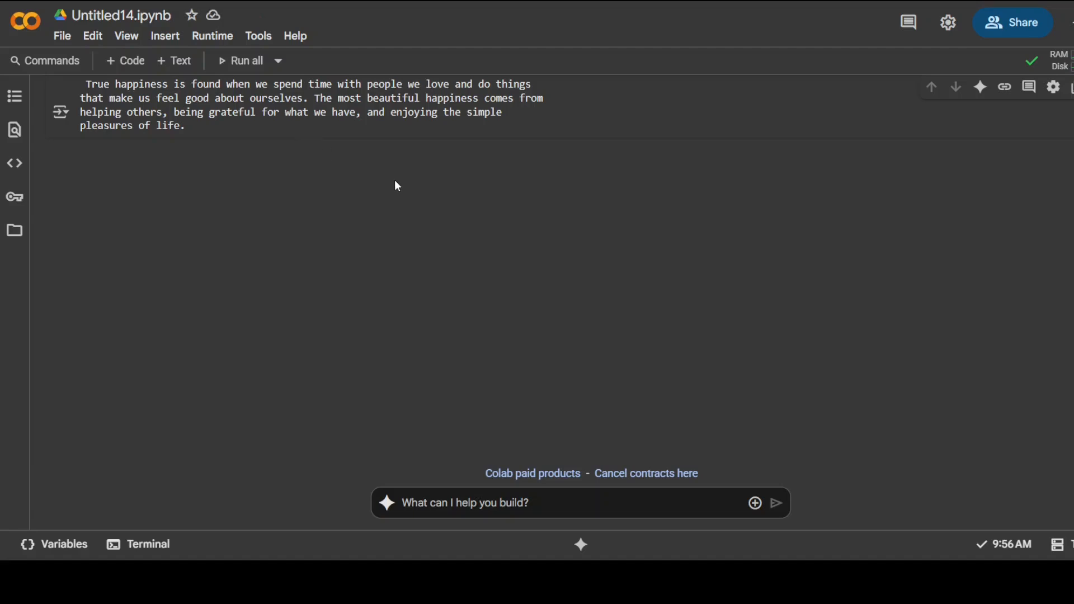
{"action": "mouse_move", "coordinate": [393, 179]}
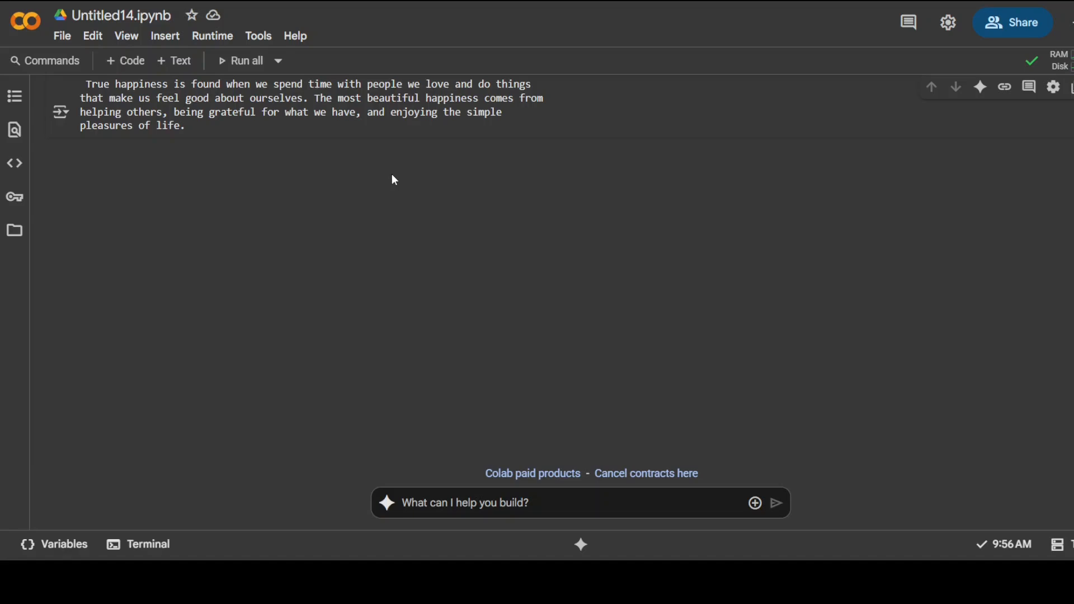
{"action": "mouse_move", "coordinate": [506, 79]}
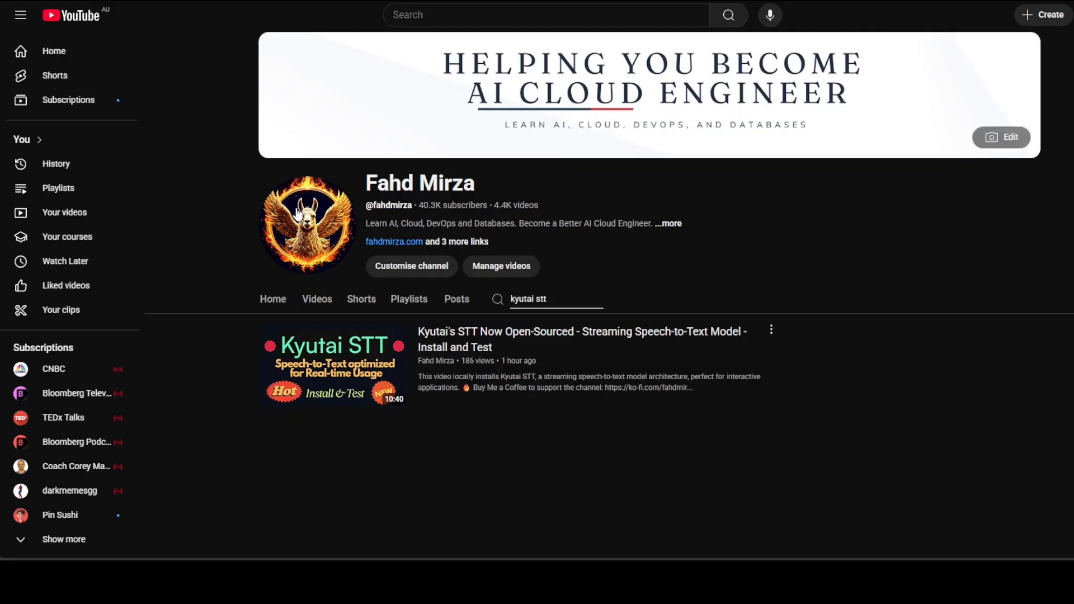
Search the YouTube channel's videos for 'unmute' to find the Unmute from Kyutai video.
{"action": "type", "text": "unmute"}
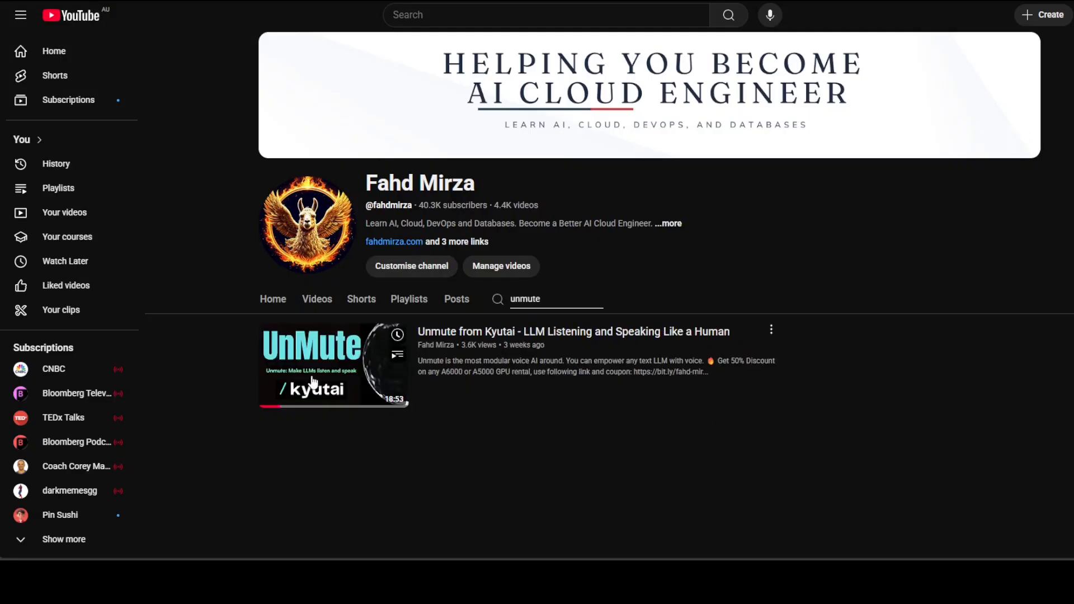